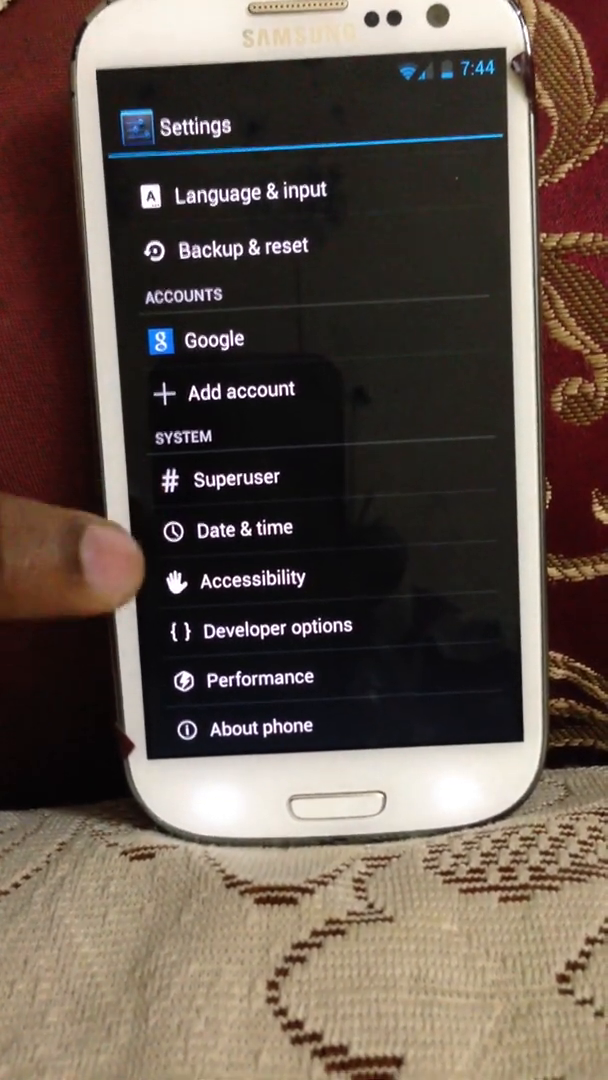
Visit Trebuchet launcher preferences from Settings, then bring up the app drawer
left_click(256, 726)
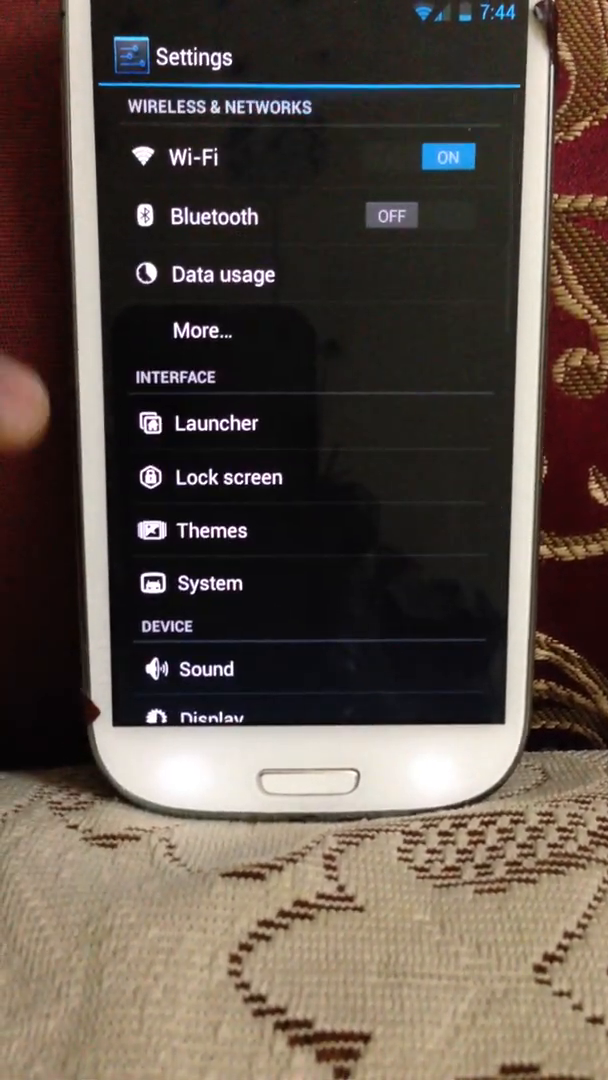
left_click(216, 424)
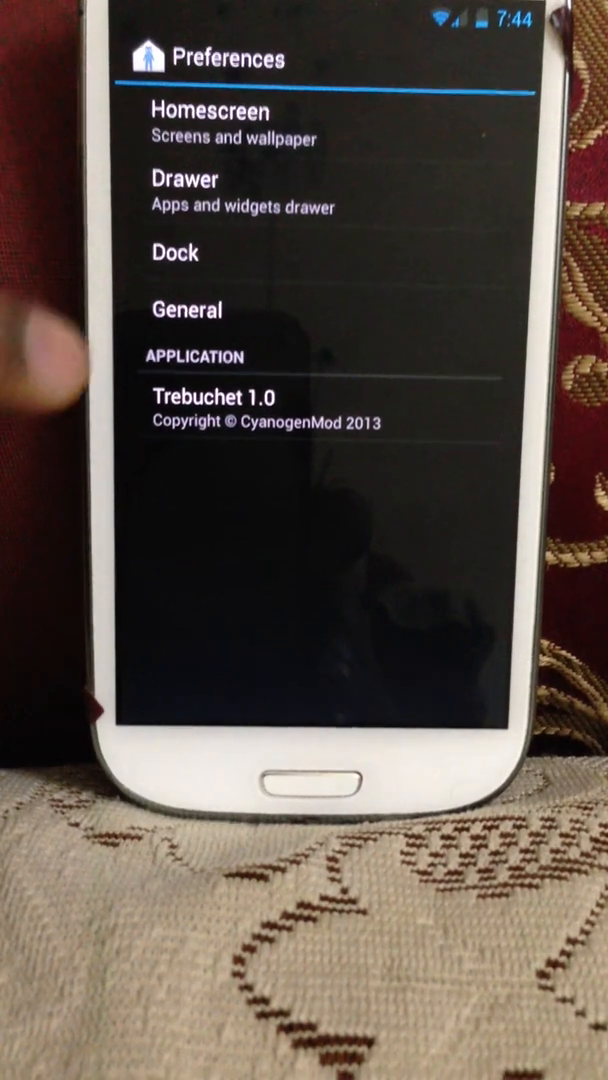
left_click(184, 192)
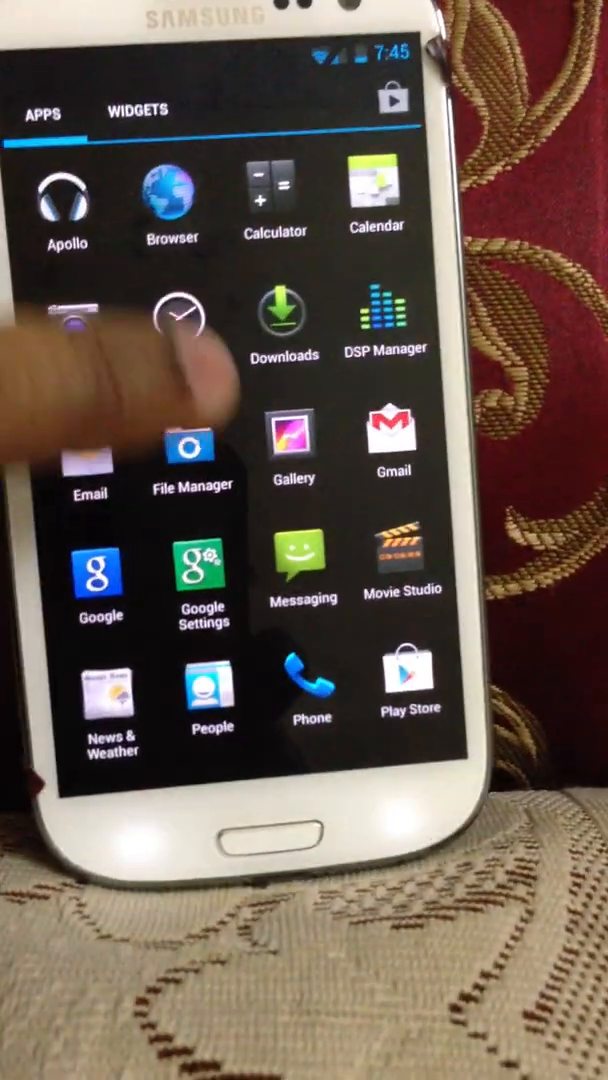
left_click(310, 680)
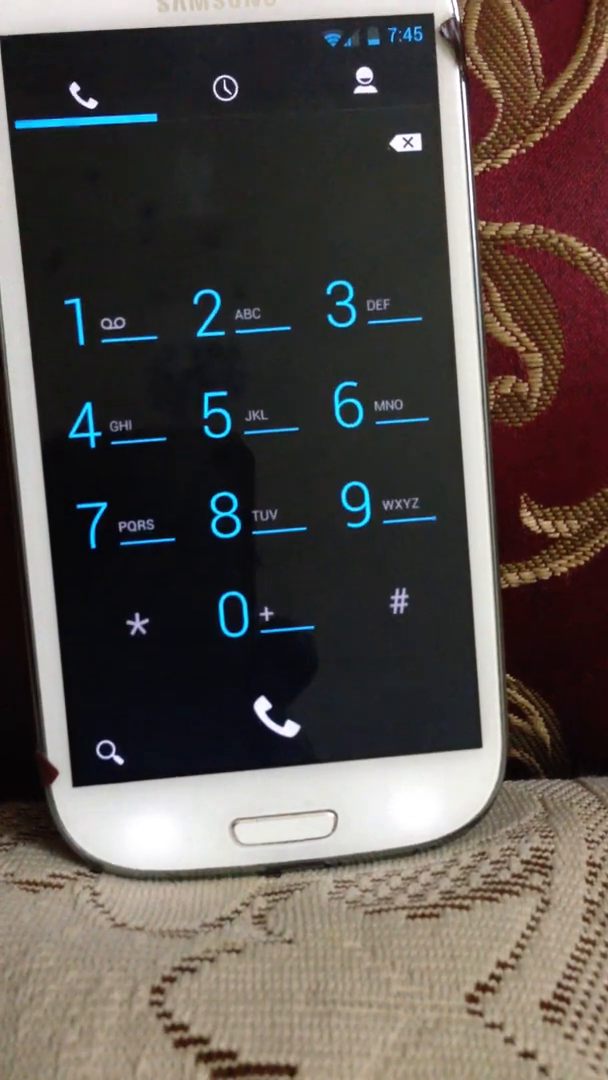
left_click(362, 84)
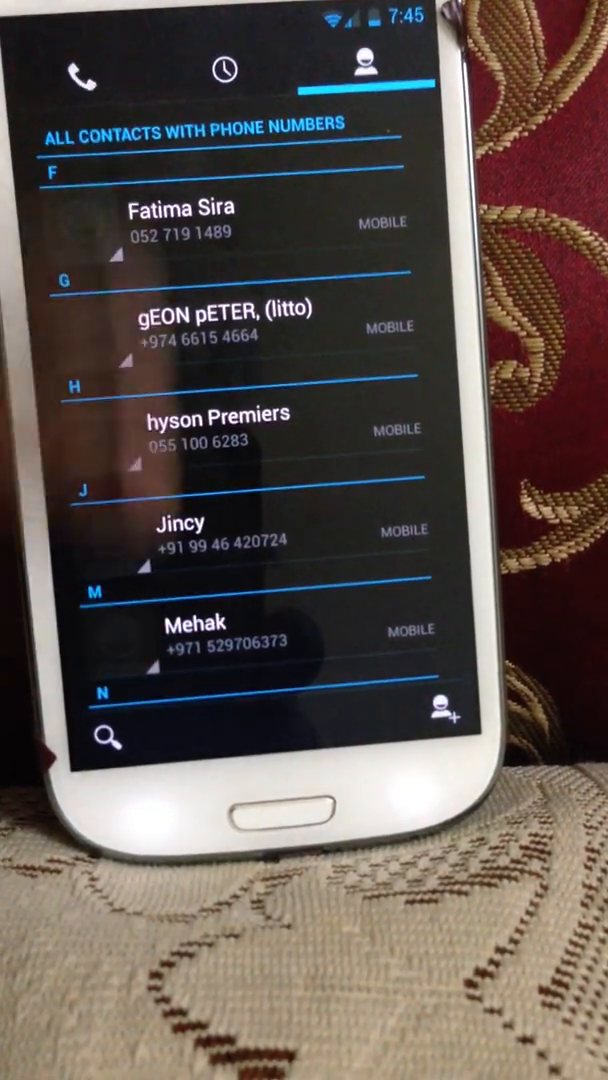
left_click(196, 632)
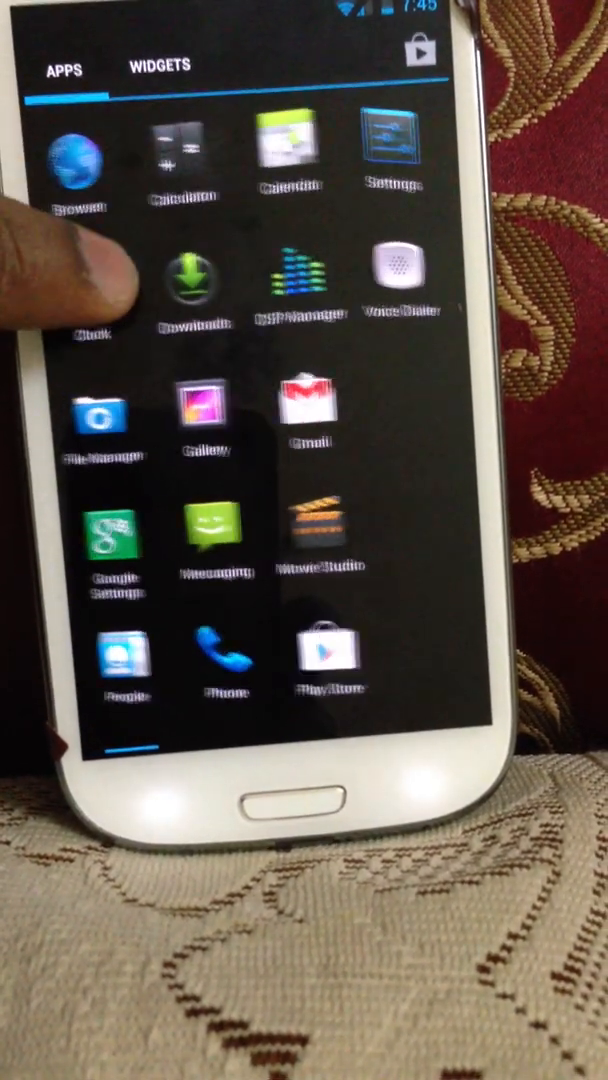
Browse the Interface and Device sections of Settings, then return to the home screen
left_click(400, 148)
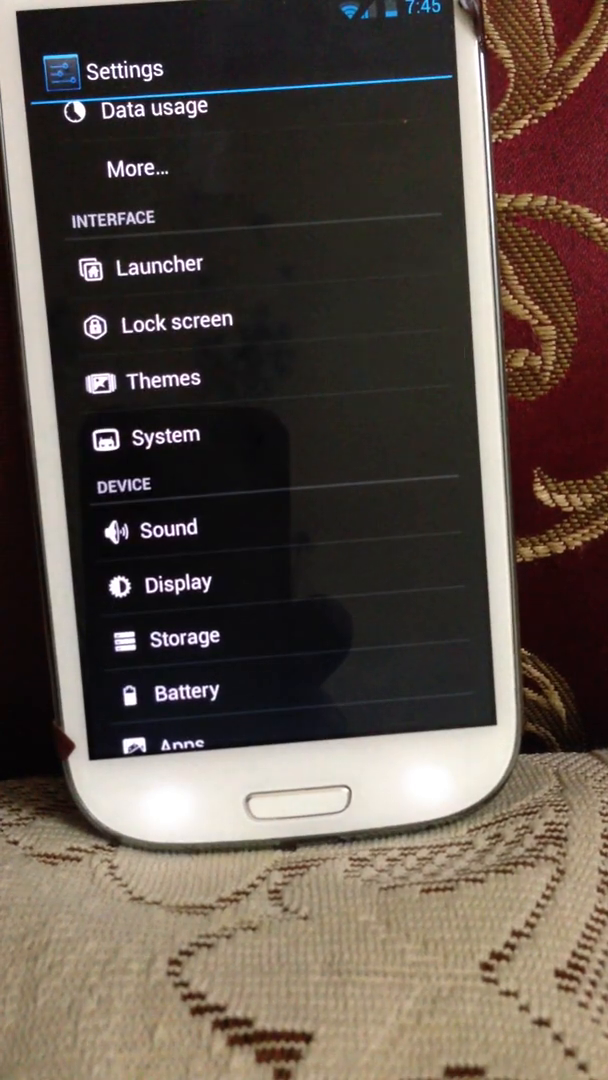
left_click(180, 320)
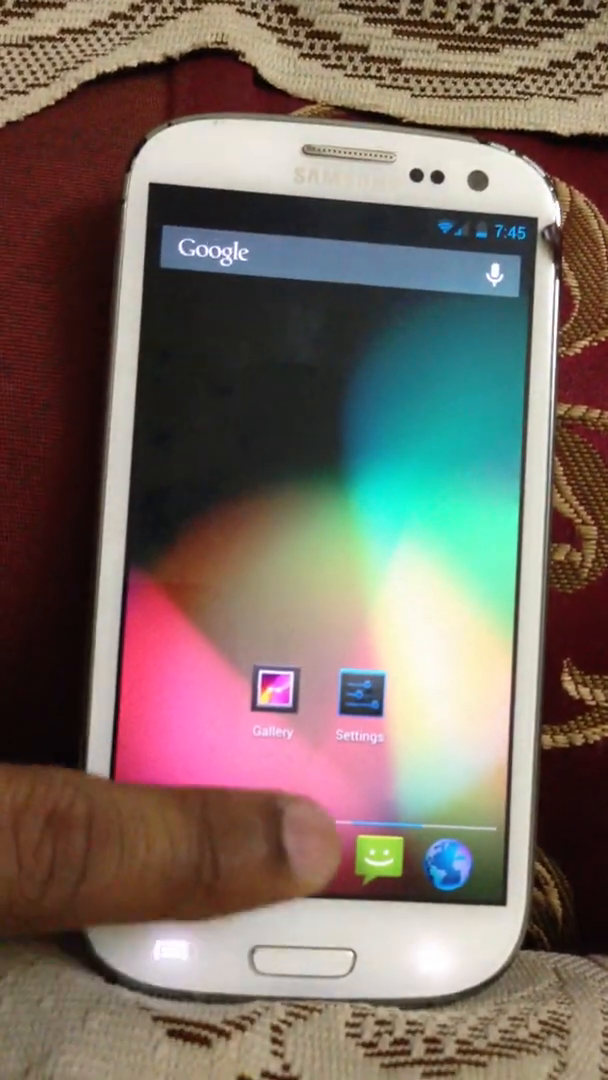
left_click(378, 868)
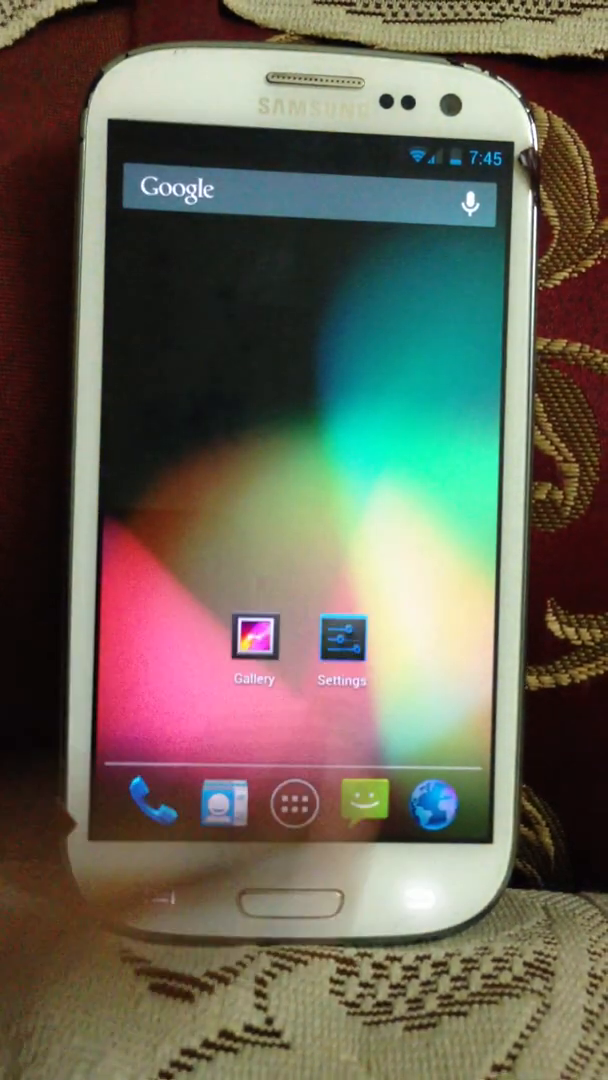
Reopen Settings from the home screen and scroll through the Sound options
left_click(342, 636)
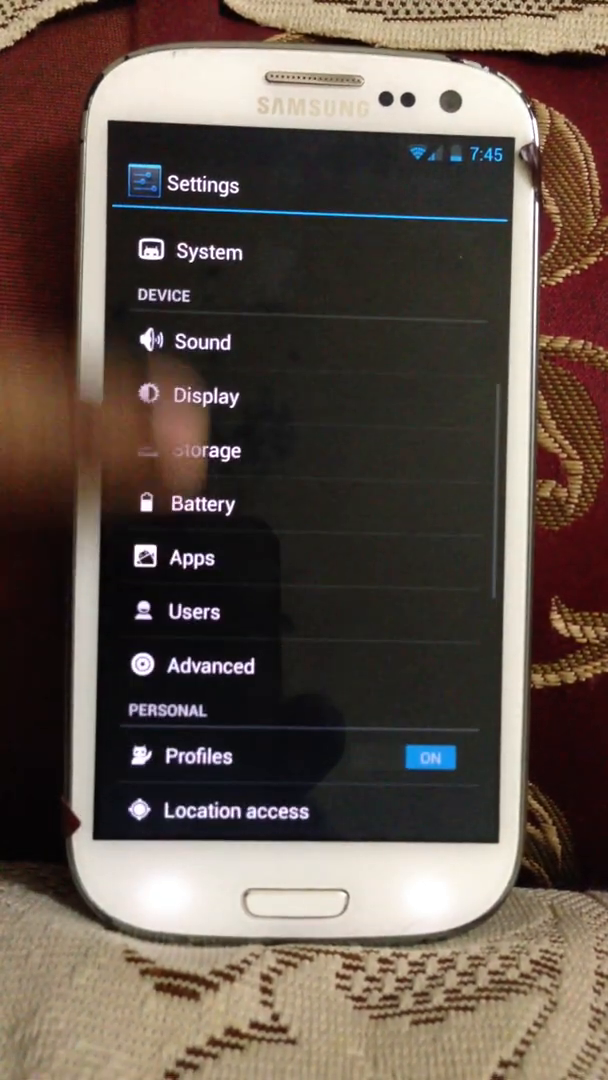
left_click(204, 396)
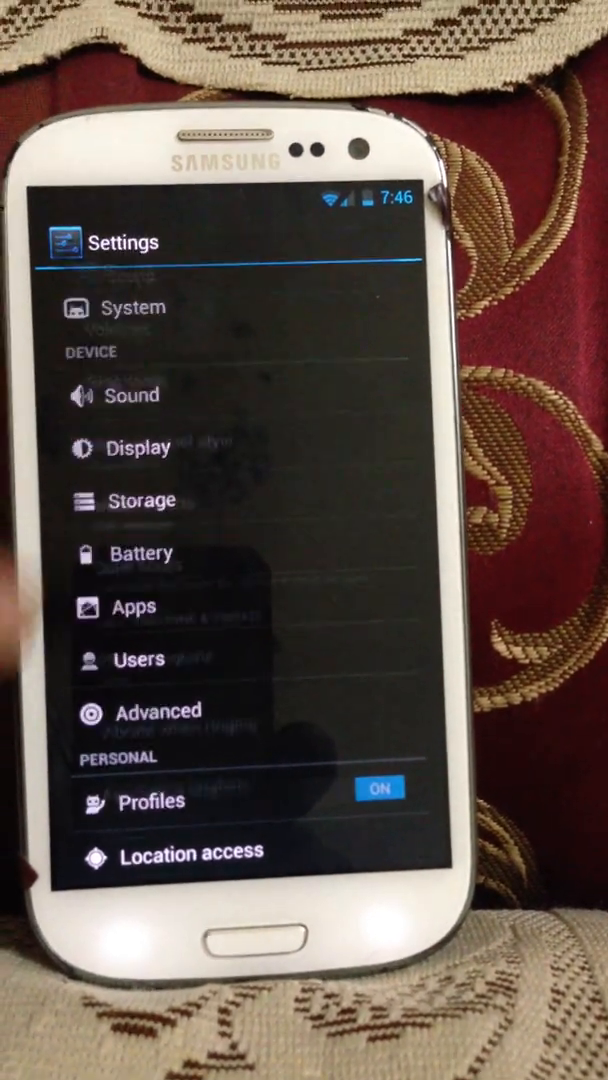
left_click(132, 396)
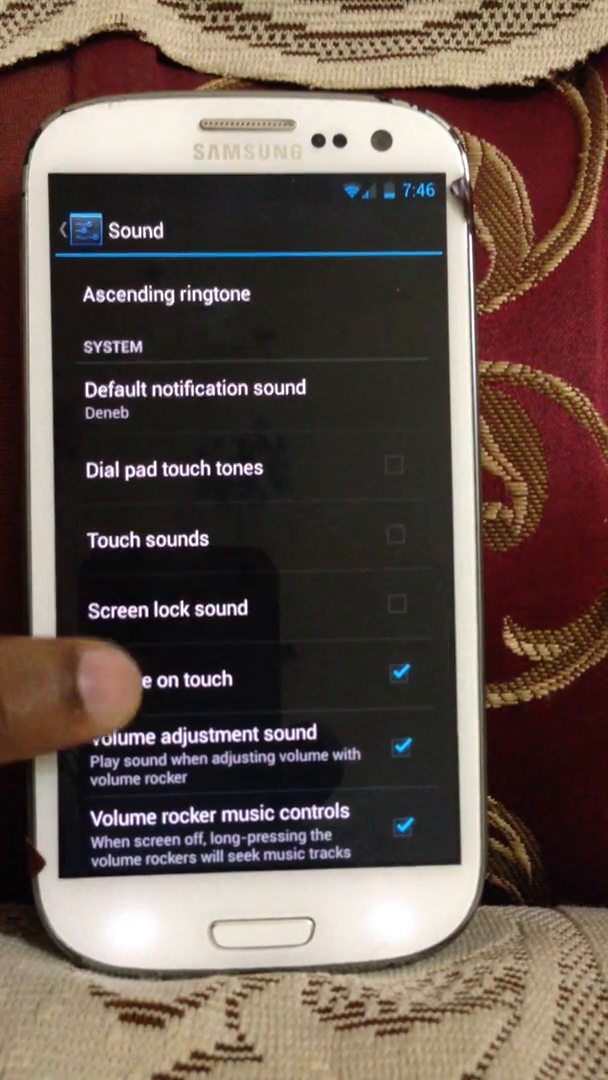
scroll("down", 3)
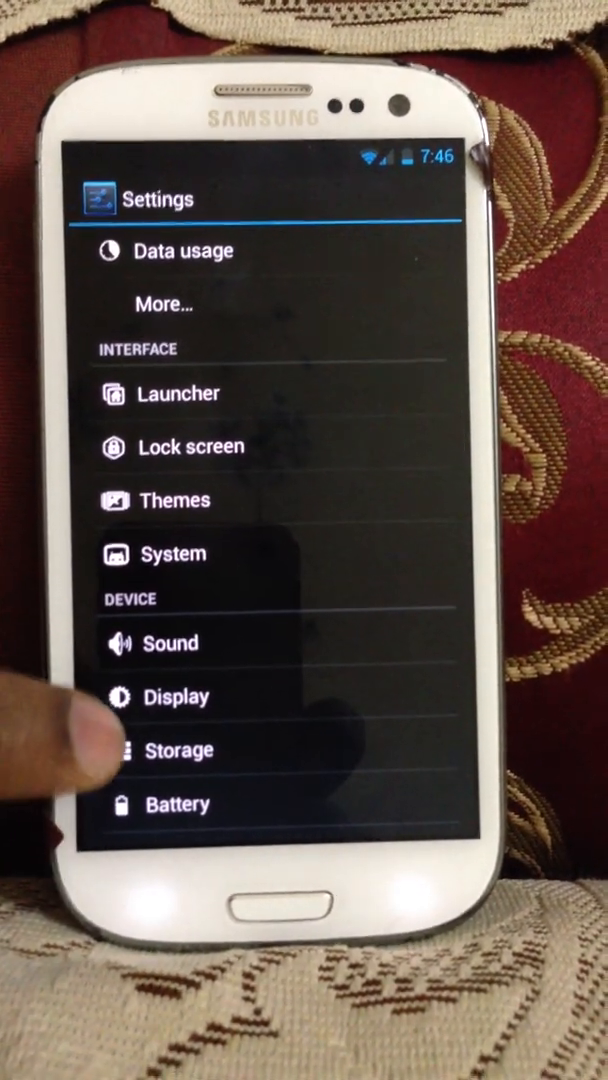
scroll("down", 3)
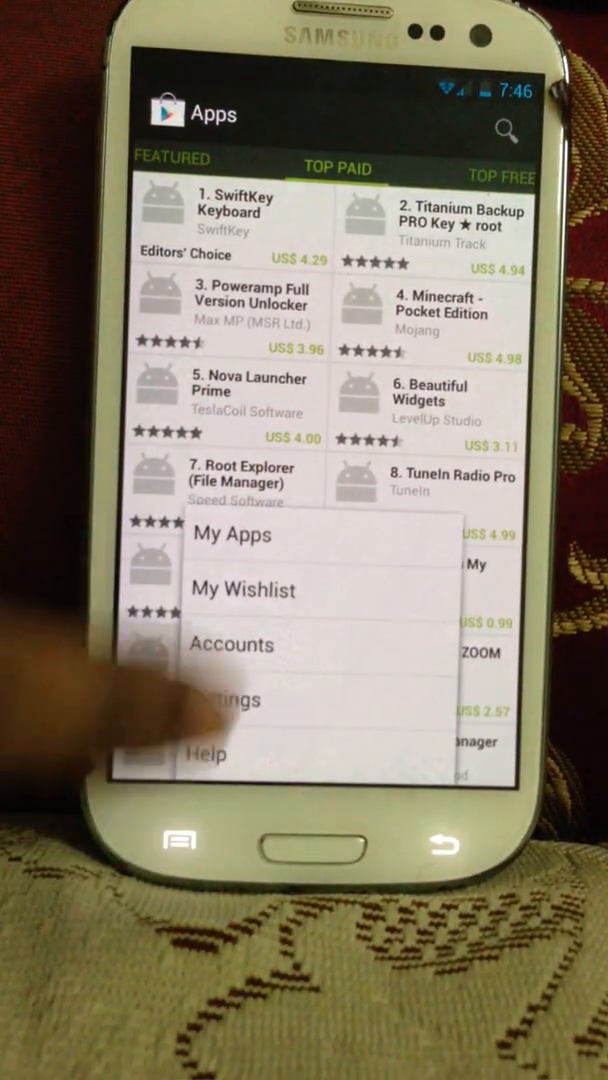
From Play Store's Top Paid list, start installing DashClock WhatsApp Extension
left_click(230, 534)
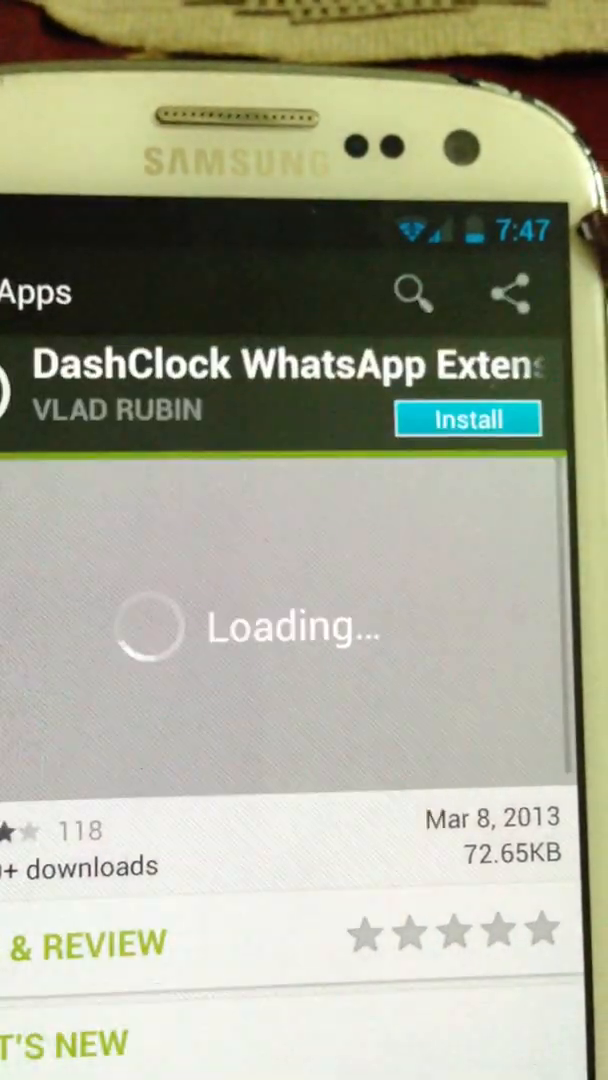
left_click(468, 418)
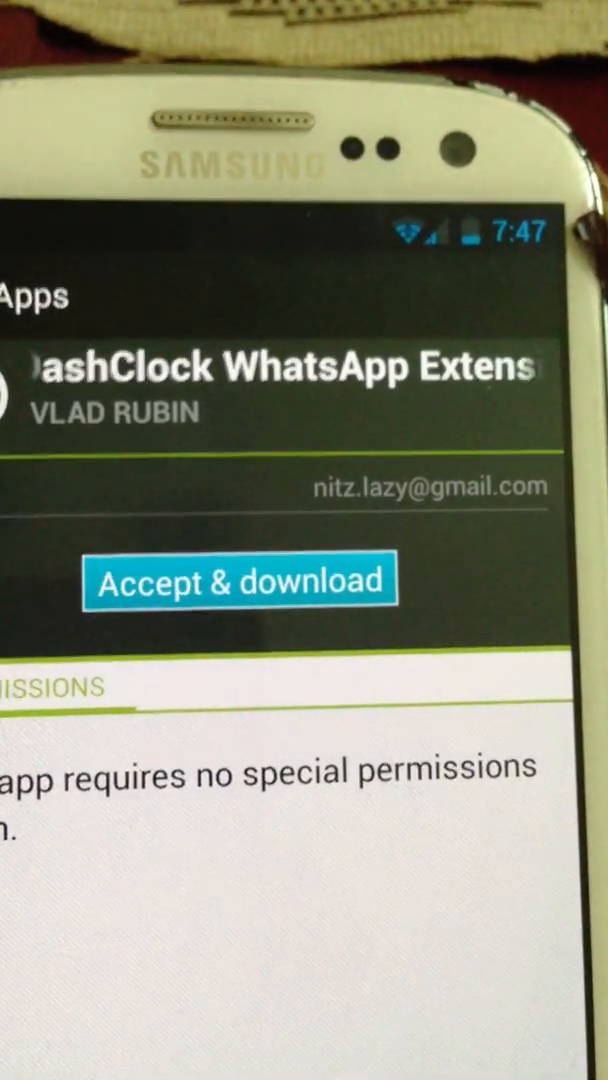